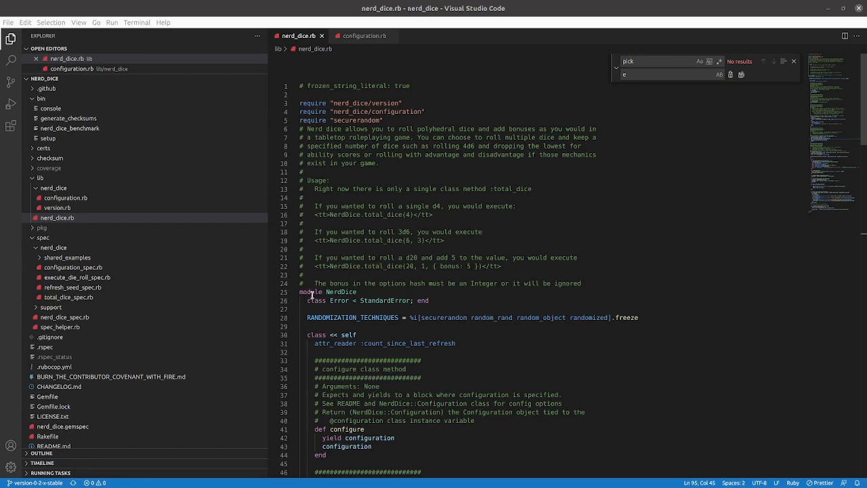
mouse_move(338, 288)
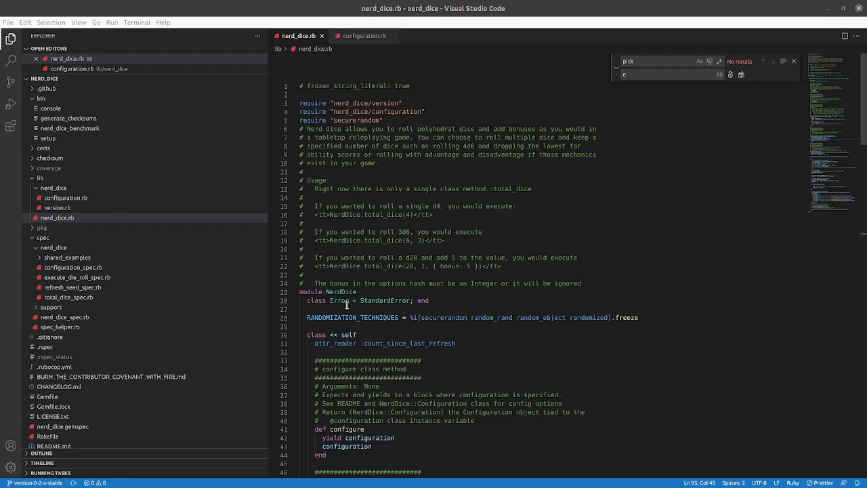
Open configuration.rb and scroll to the Configuration class's setters and private initialize defaults
scroll("down", 3)
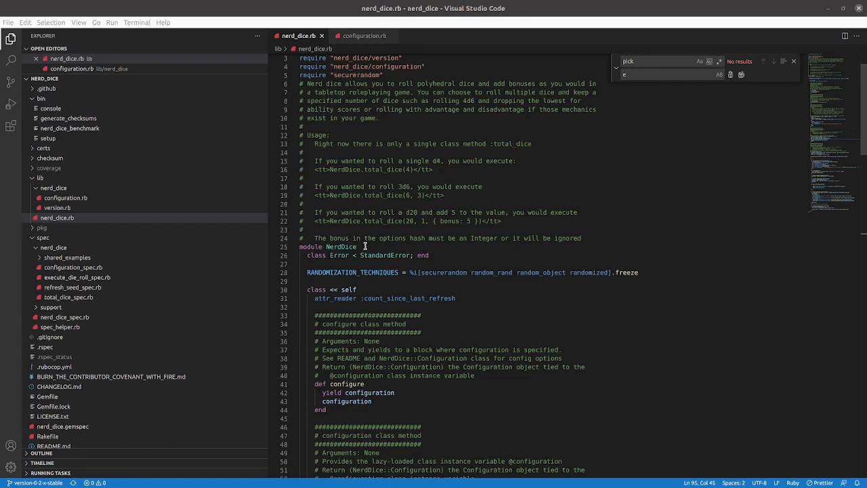
mouse_move(376, 249)
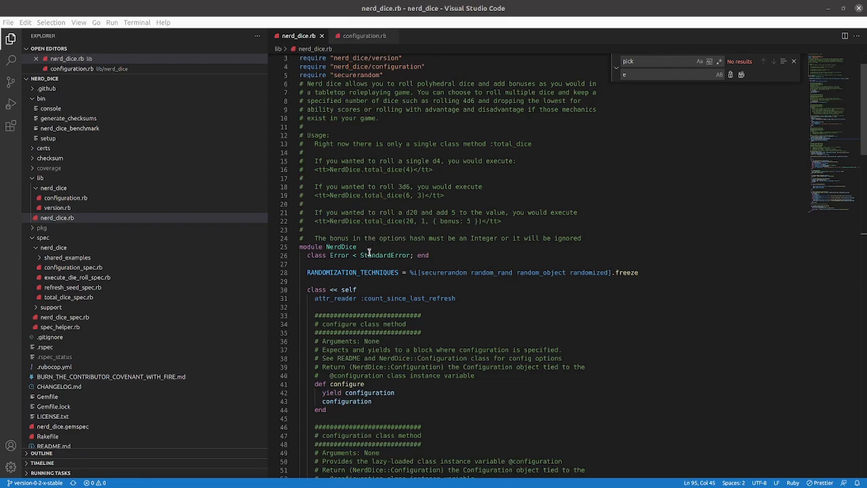
scroll("down", 3)
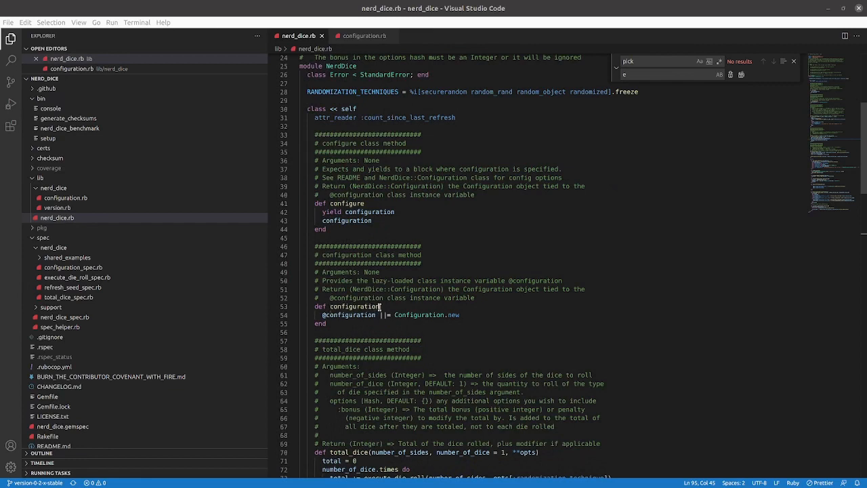
left_click(321, 315)
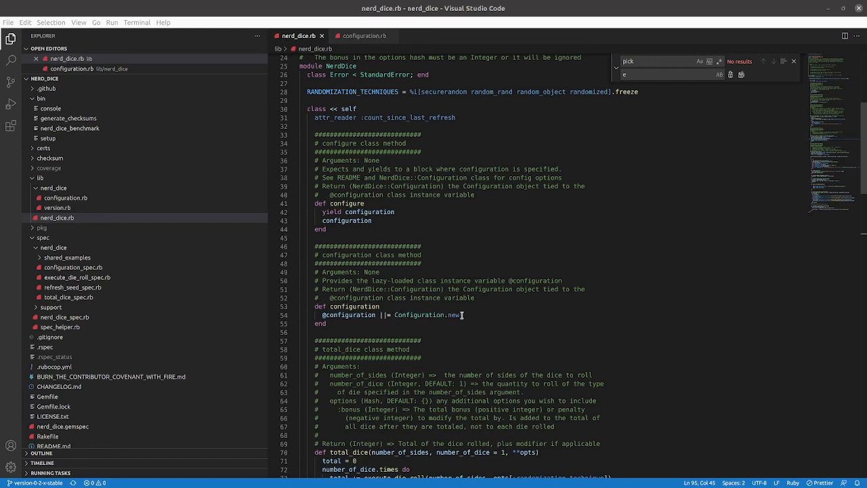
mouse_move(467, 316)
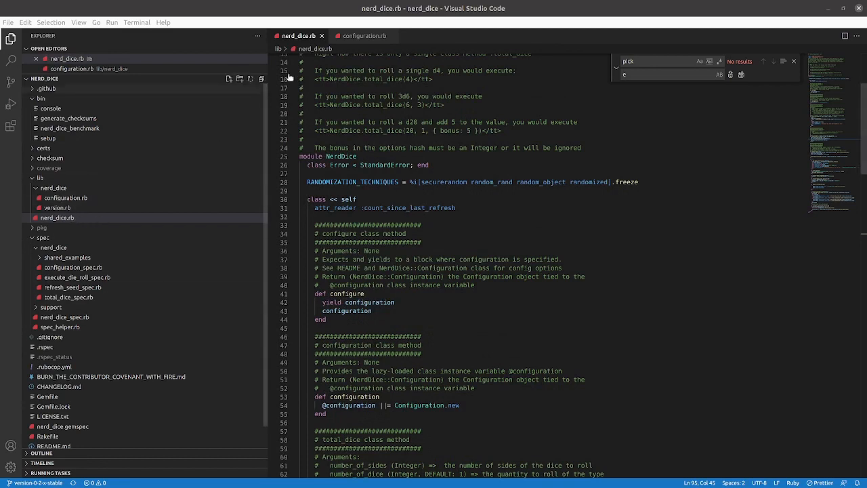
left_click(365, 35)
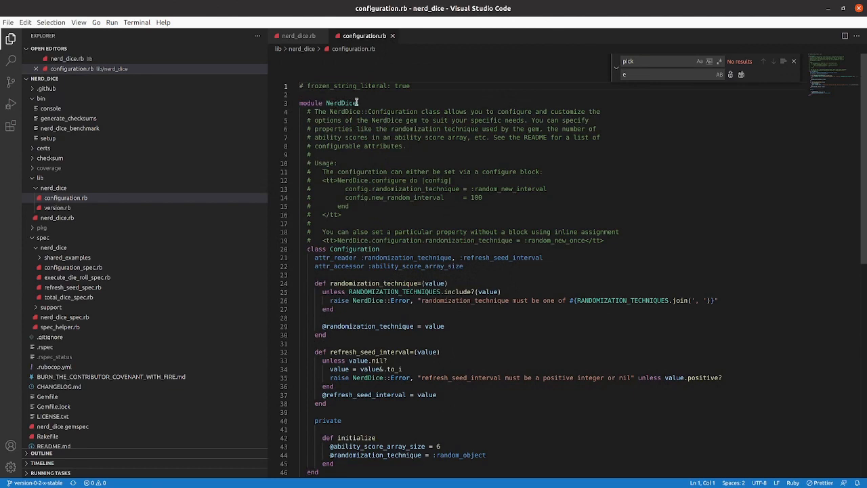
mouse_move(372, 110)
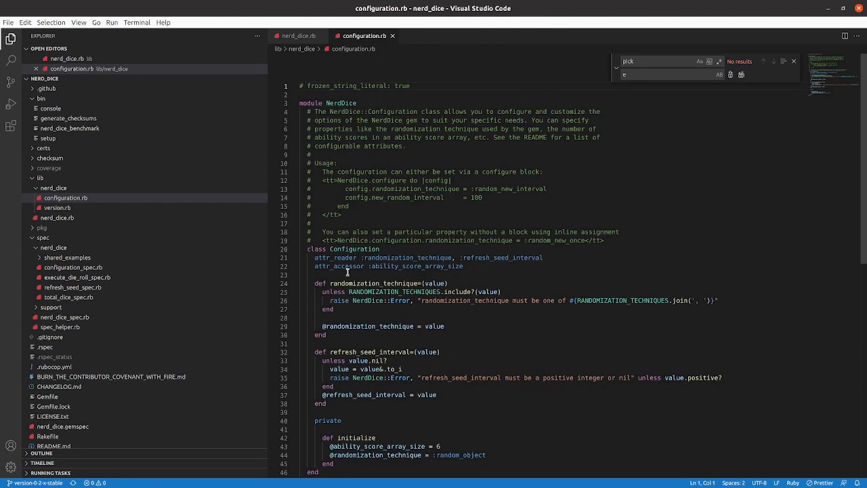
scroll("down", 3)
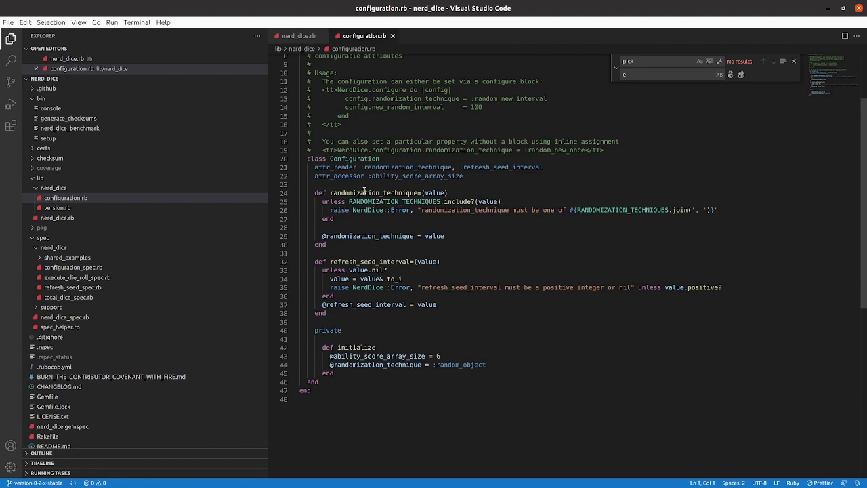
mouse_move(341, 347)
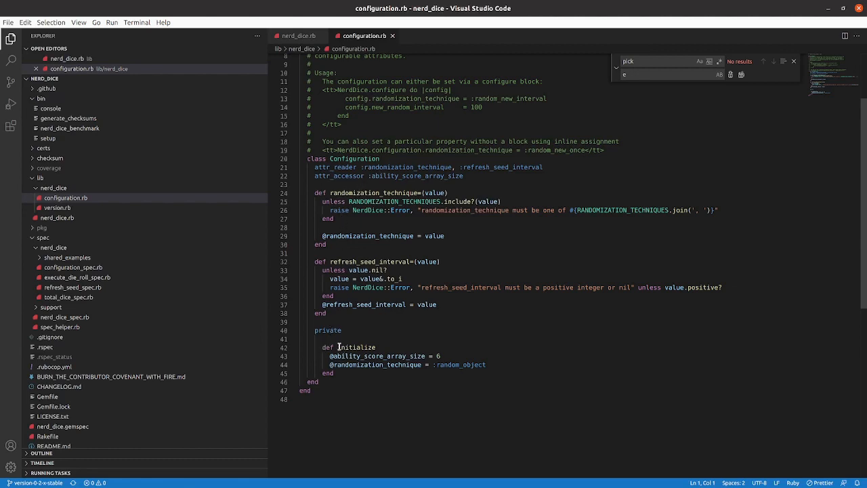
left_click(299, 35)
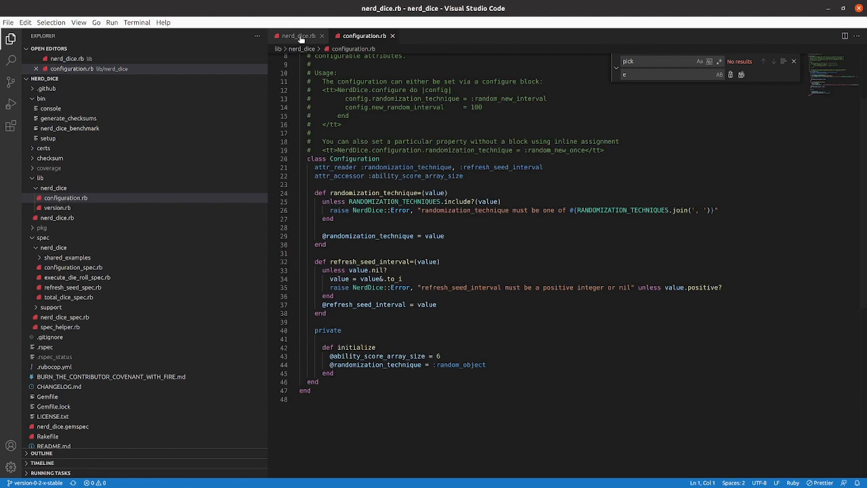
left_click(296, 35)
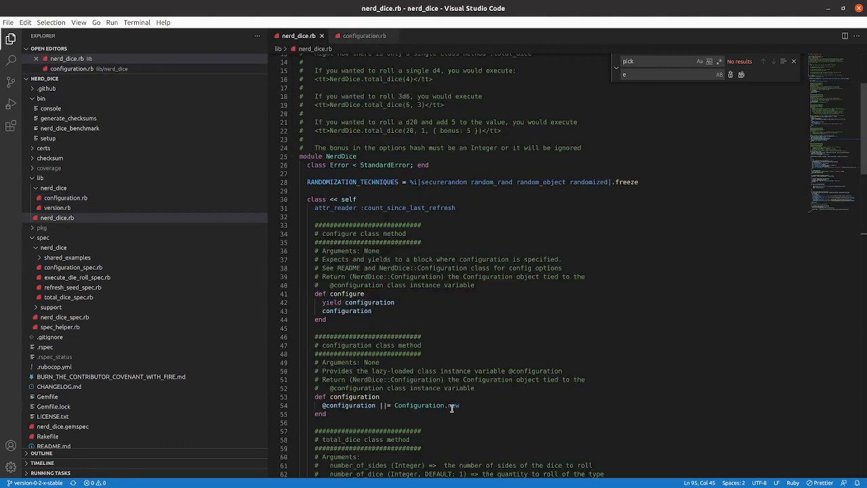
left_click(365, 35)
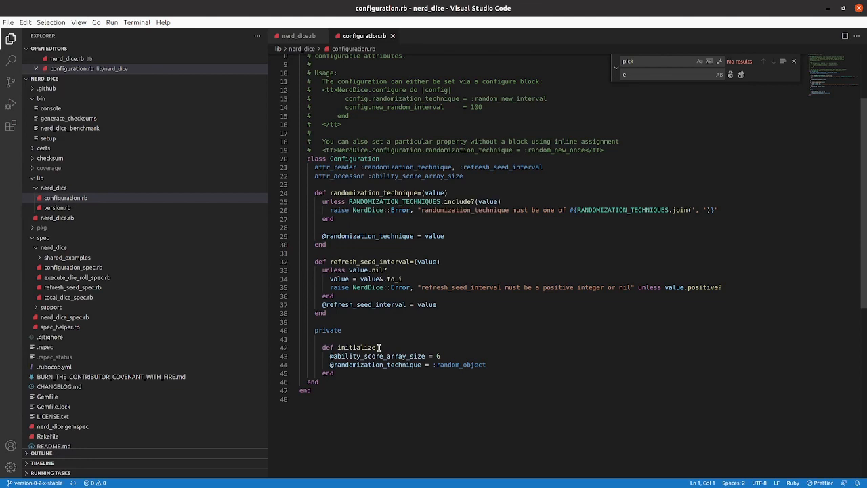
left_click(298, 35)
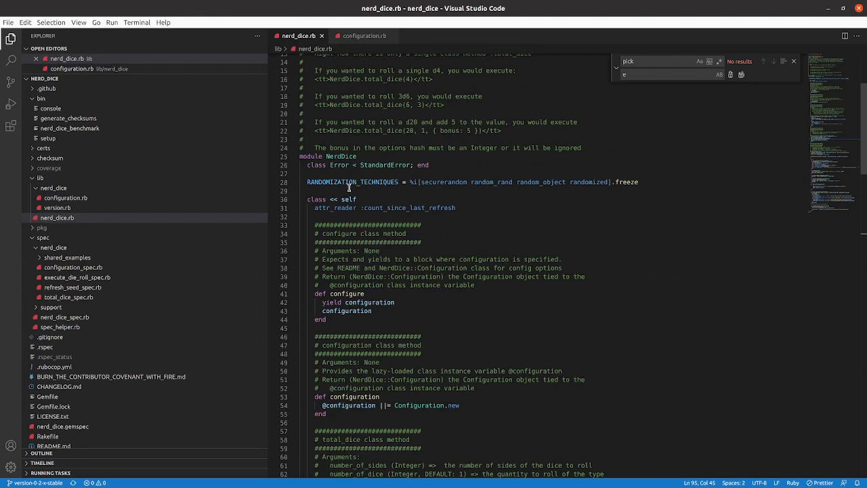
left_click(364, 35)
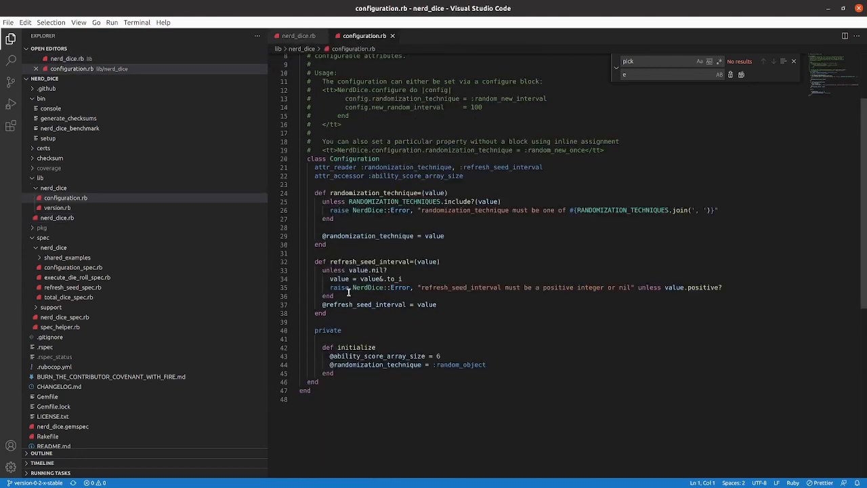
left_click(376, 347)
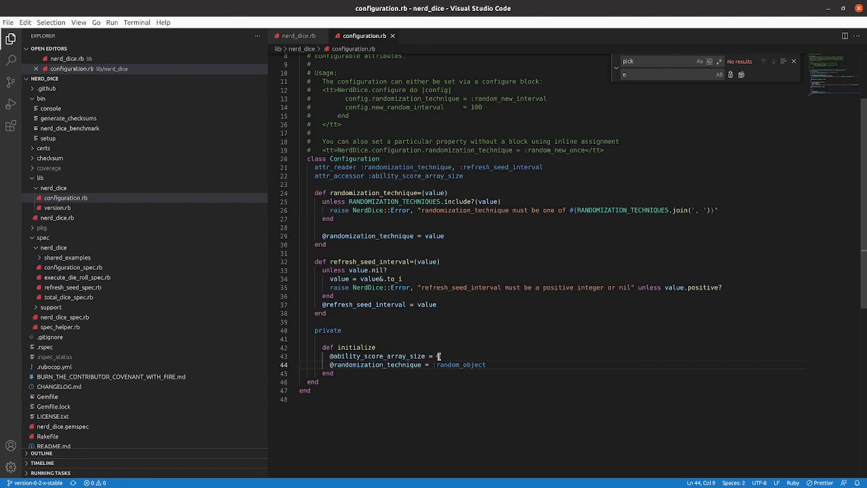
type("6")
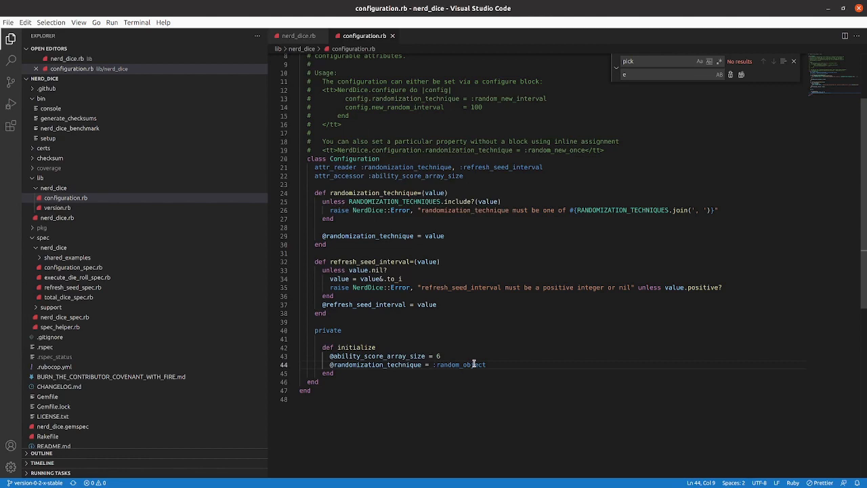
mouse_move(434, 364)
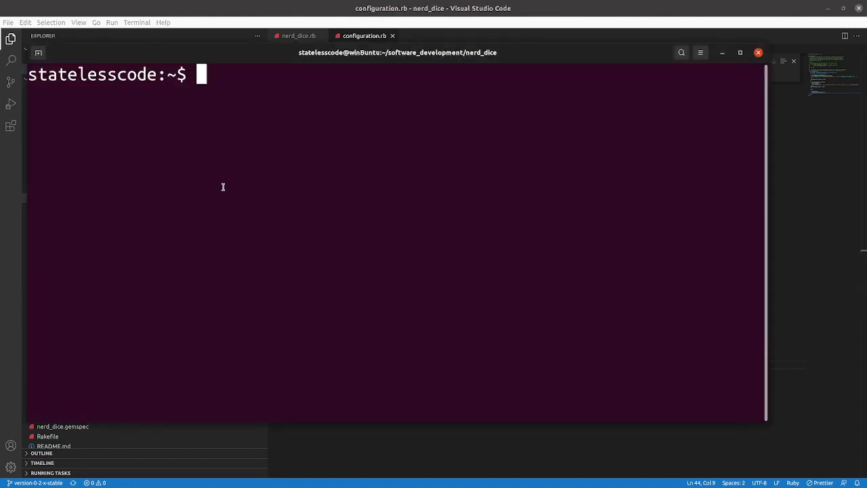
Launch bin/console and store NerdDice.configuration in nd_config
type("bin/console")
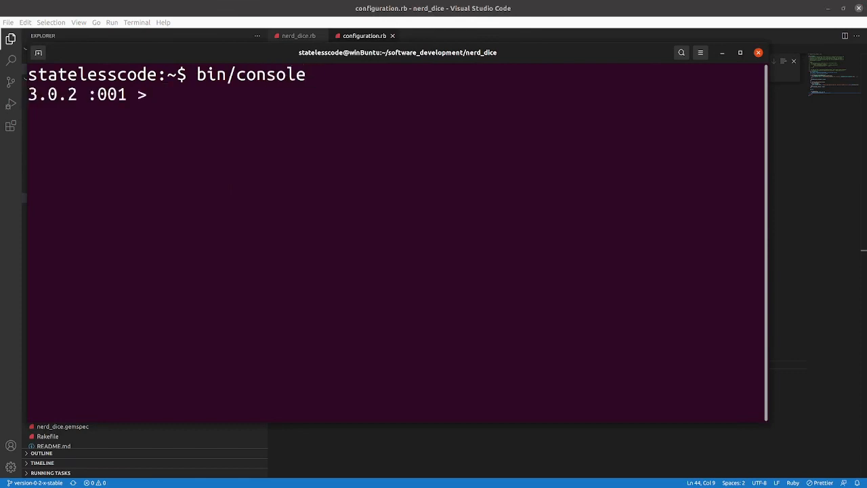
type("N")
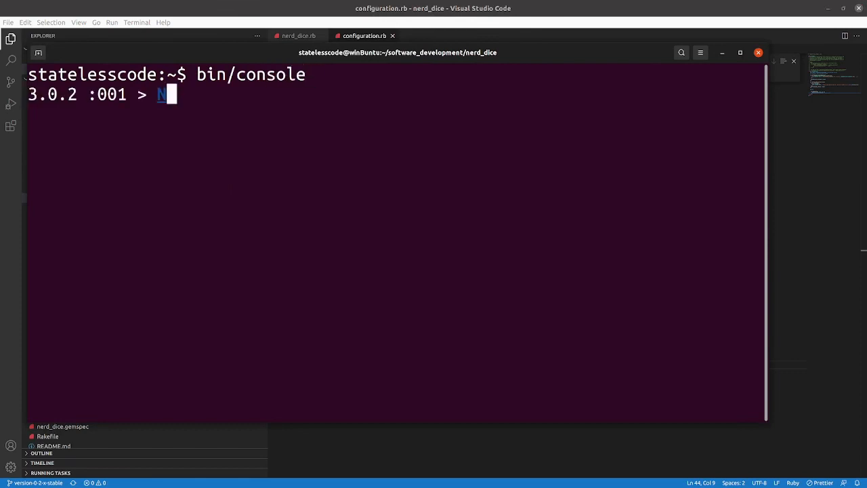
type("erdD")
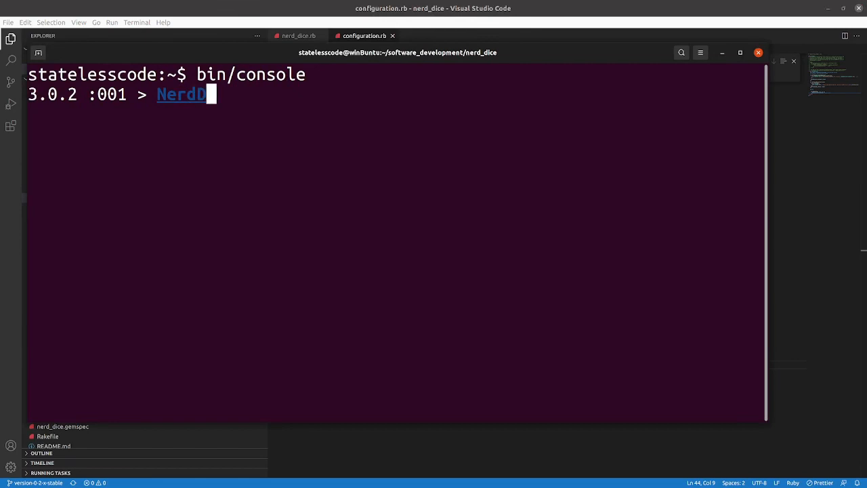
type("ice.con")
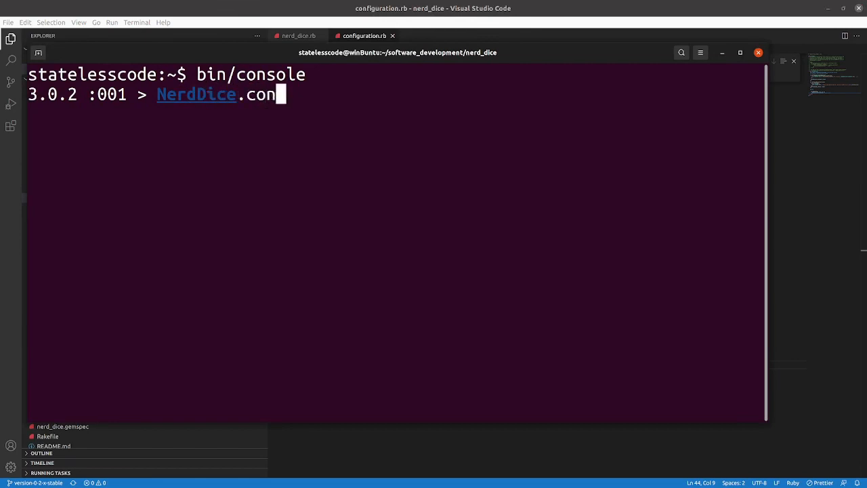
type("figuration")
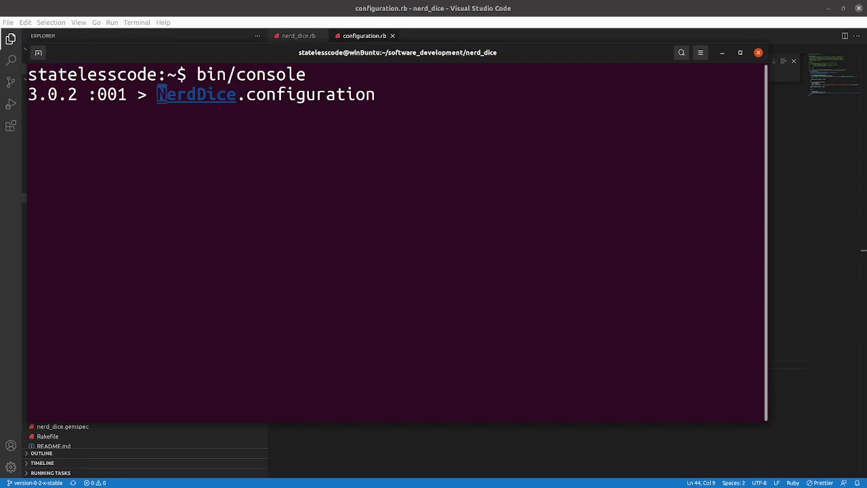
type("nd_config =")
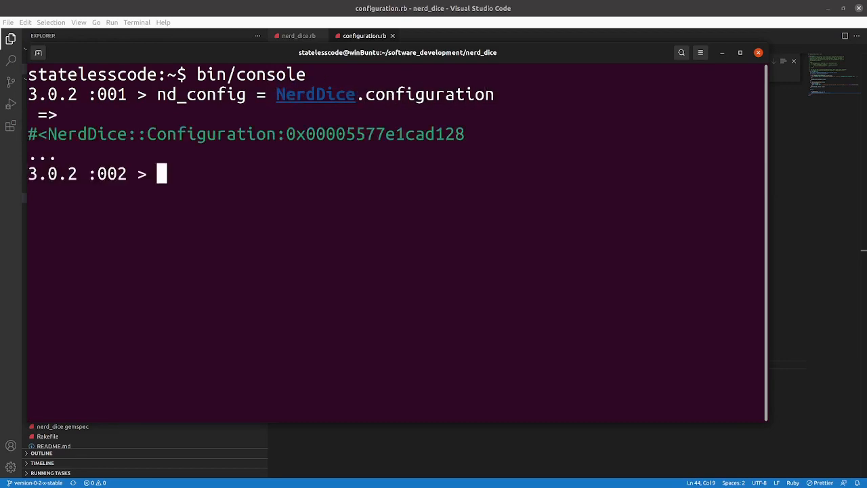
type("nd_config")
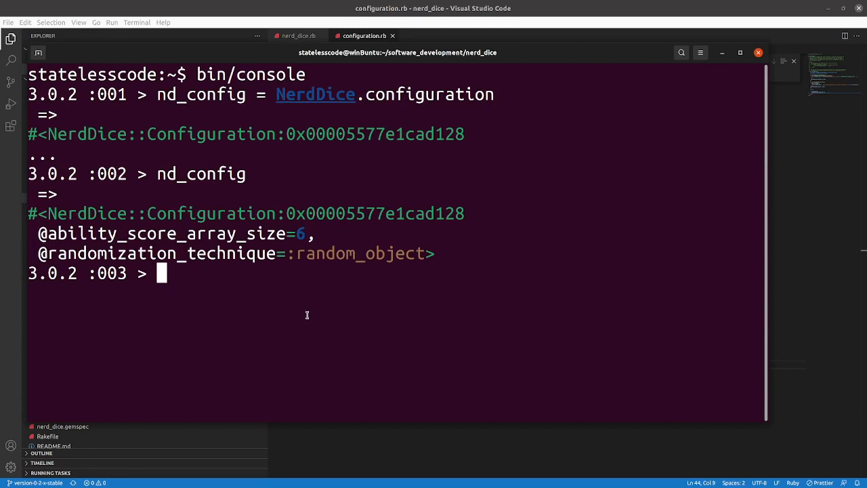
mouse_move(403, 455)
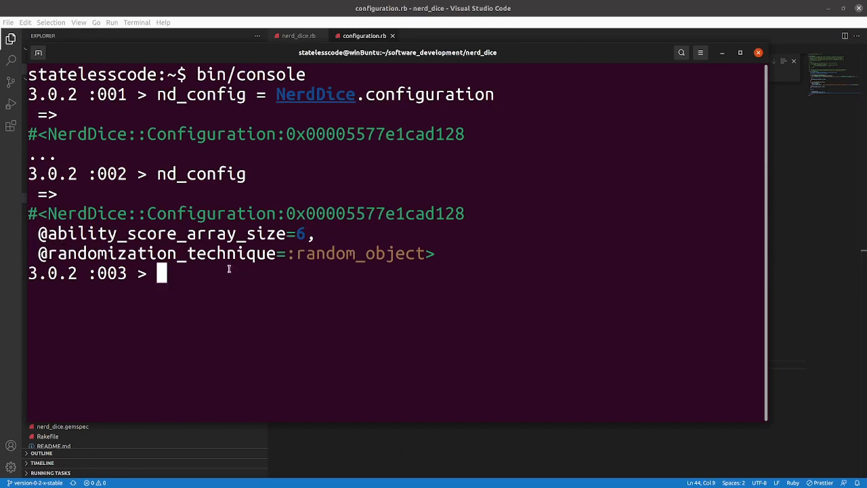
Query nd_config.ability_score_array_size in IRB, which returns 6
type("n")
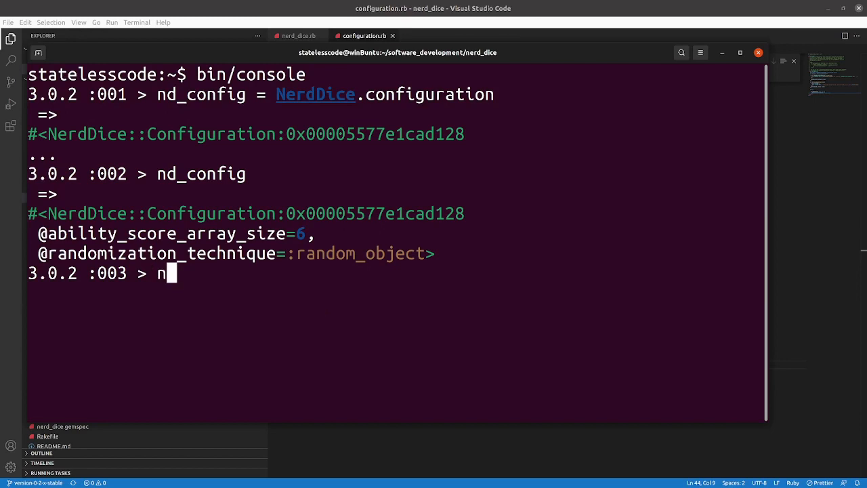
type("d_con")
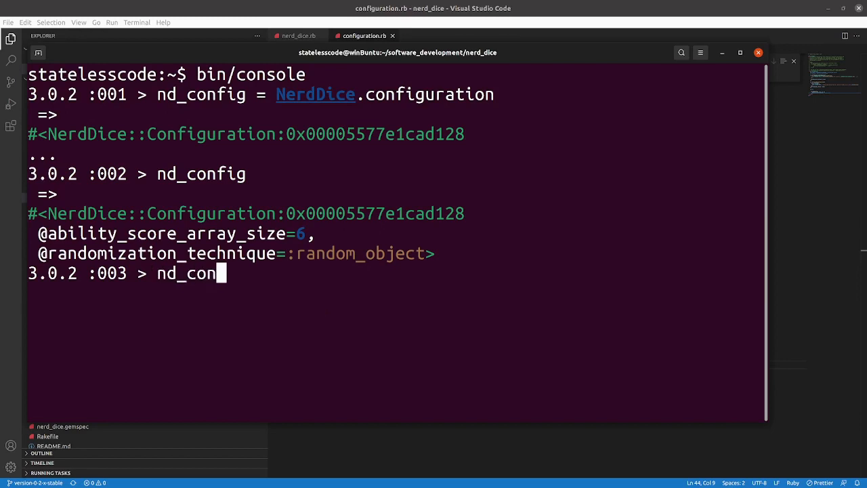
type("fig.")
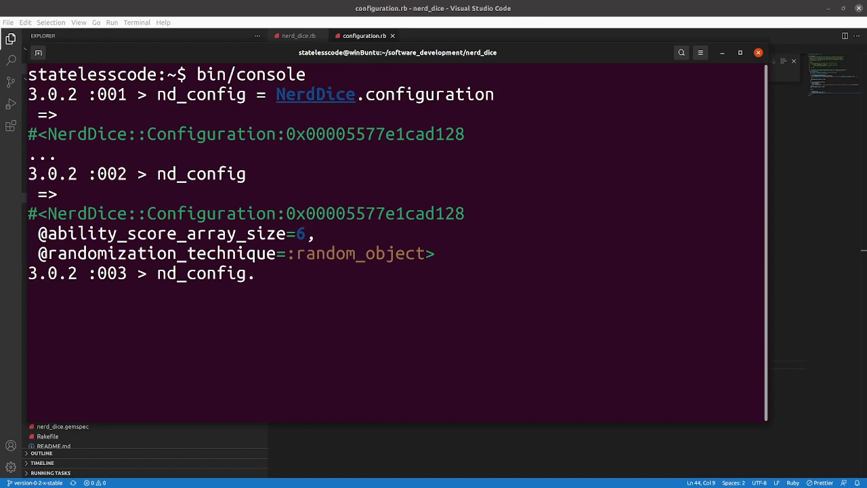
type("ability")
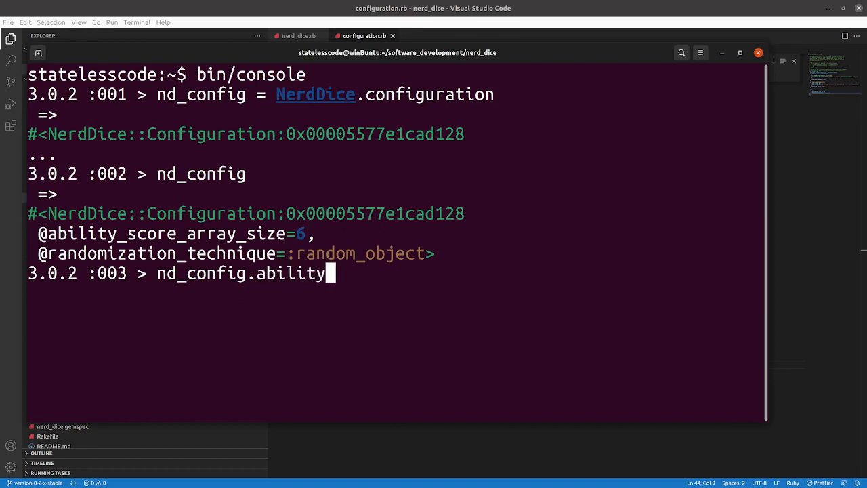
type("_score")
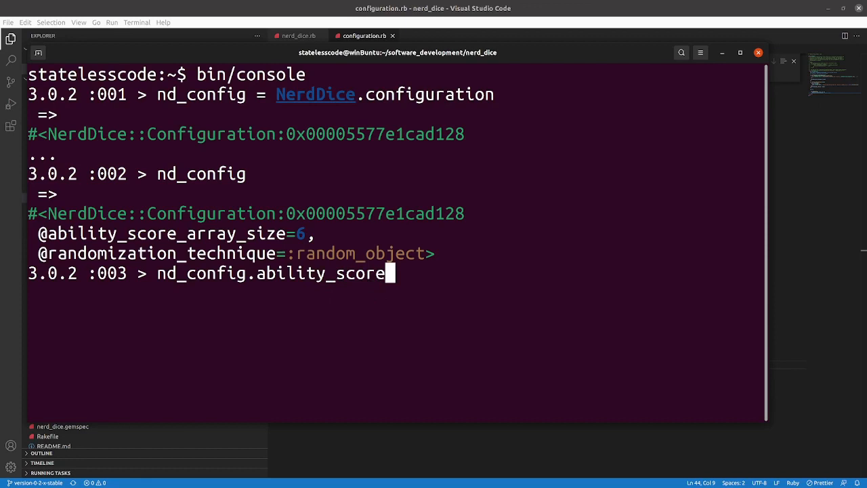
type("_array_size")
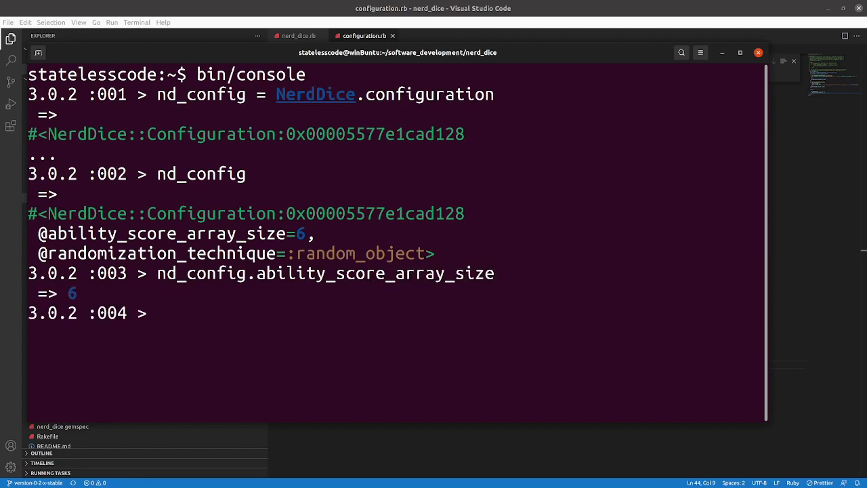
Assign 7 to nd_config.ability_score_array_size and re-read the attribute
type("nd_config.ability_score_array_size =")
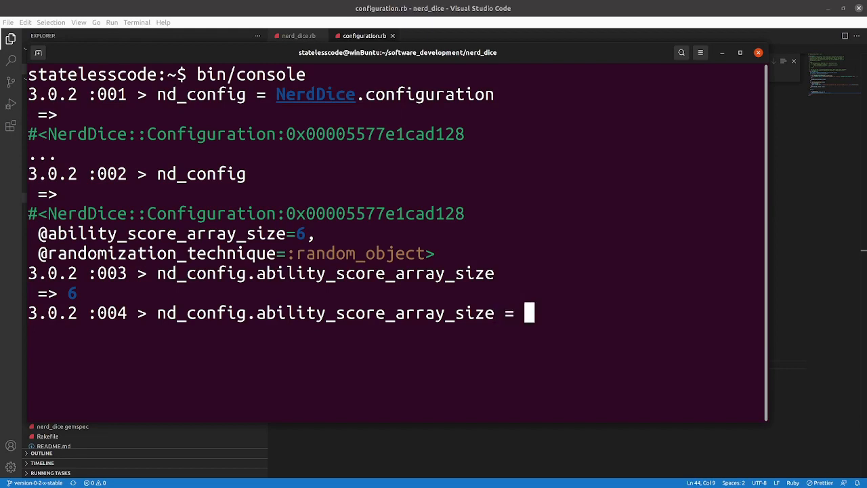
type("7")
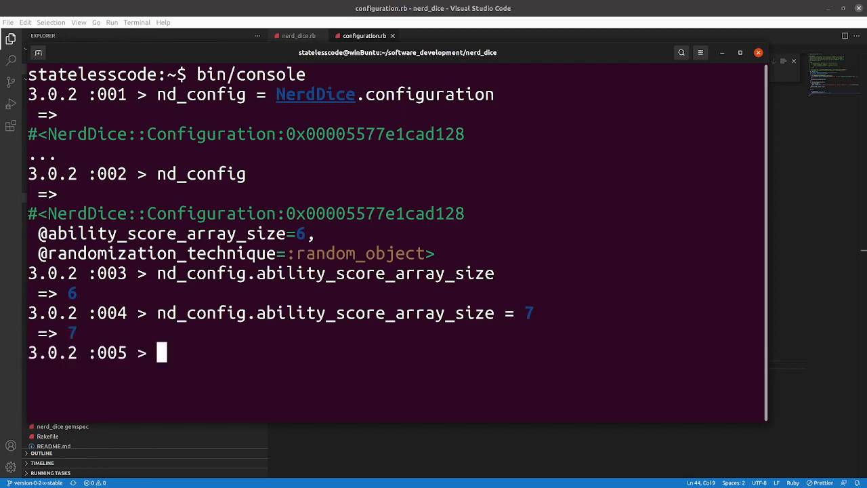
type("nd_config.ability_score_array_size =")
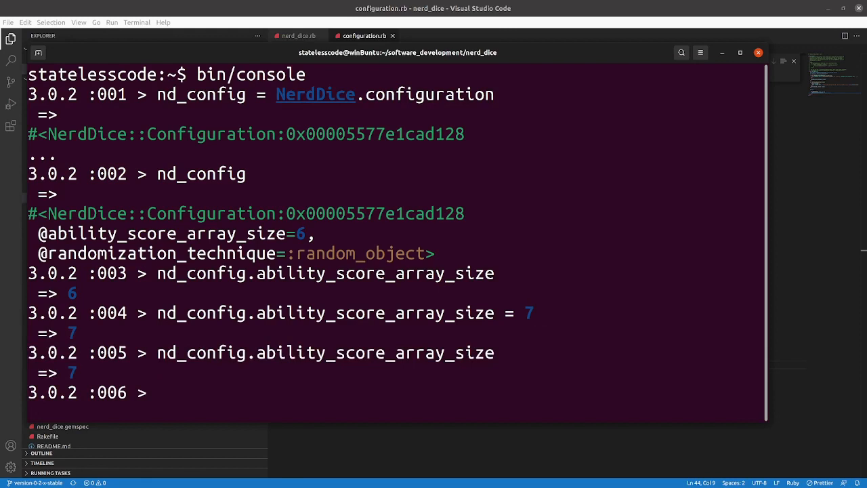
type("nd_config.ability_s")
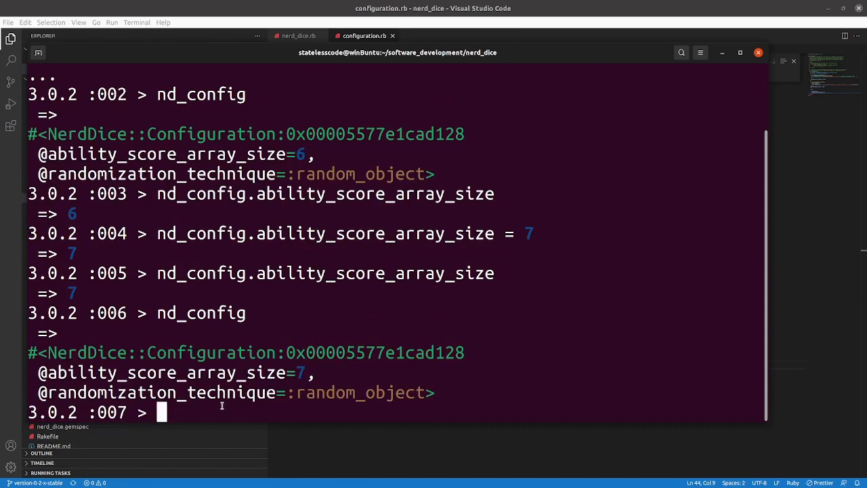
mouse_move(322, 442)
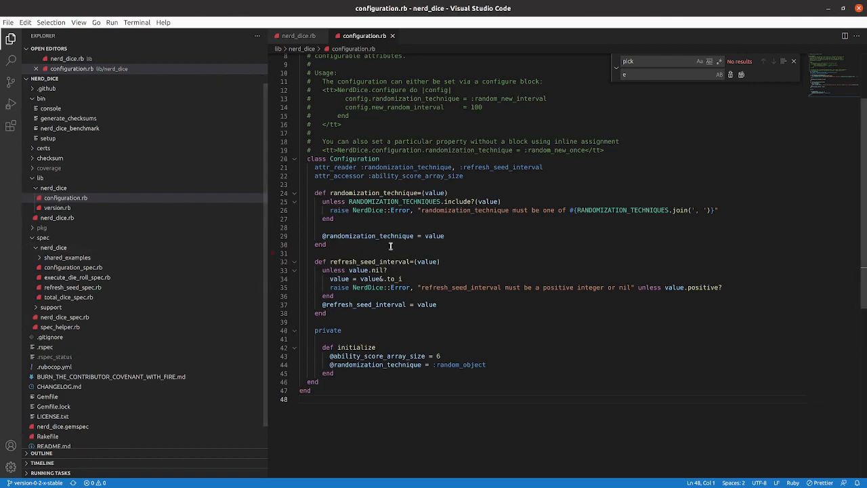
scroll("down", 3)
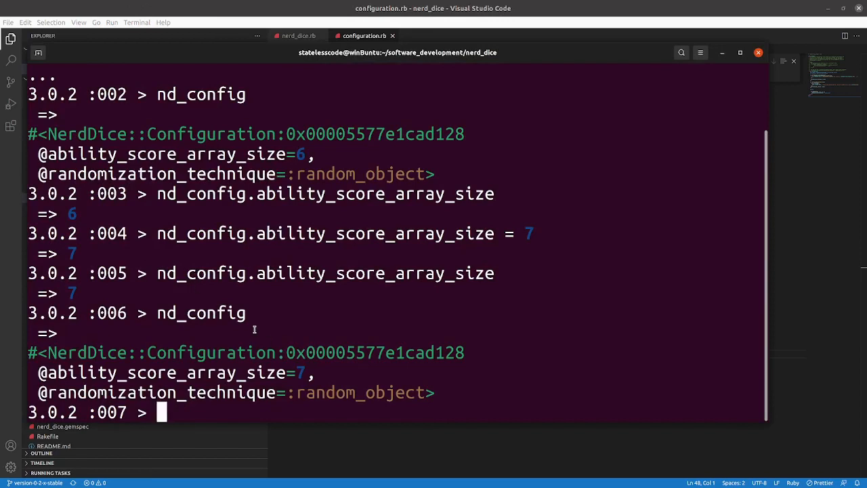
Enter nd_config.randomization_technique = :weird_technique in IRB, correcting a typo
type("nd_config.")
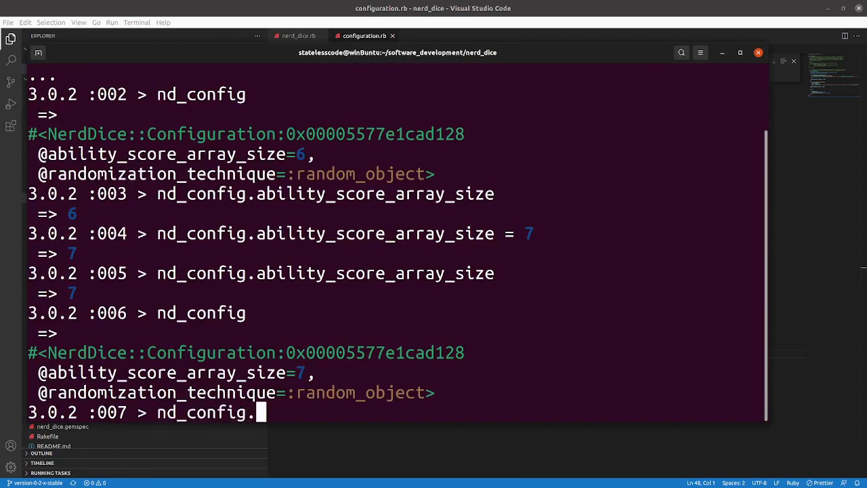
type("random")
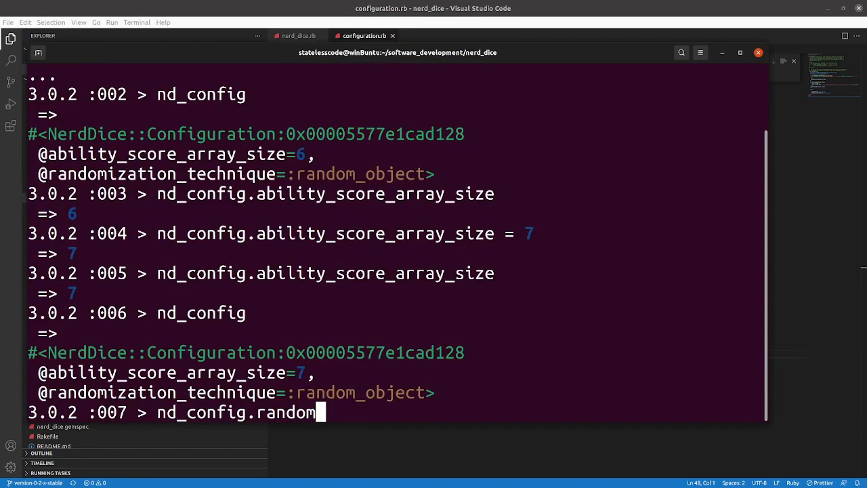
type("ization_te")
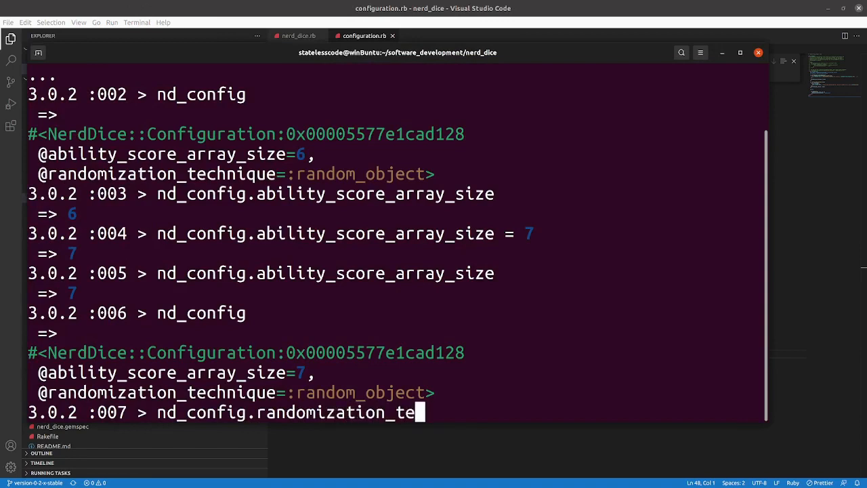
type("chin")
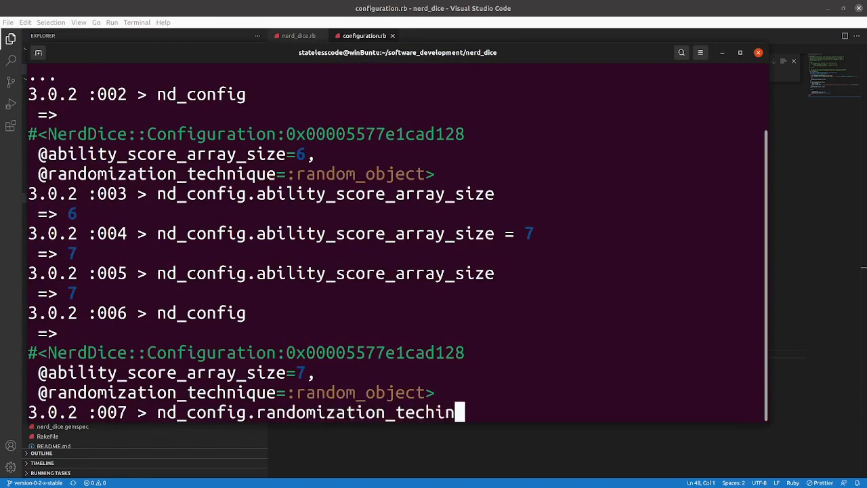
key("Backspace")
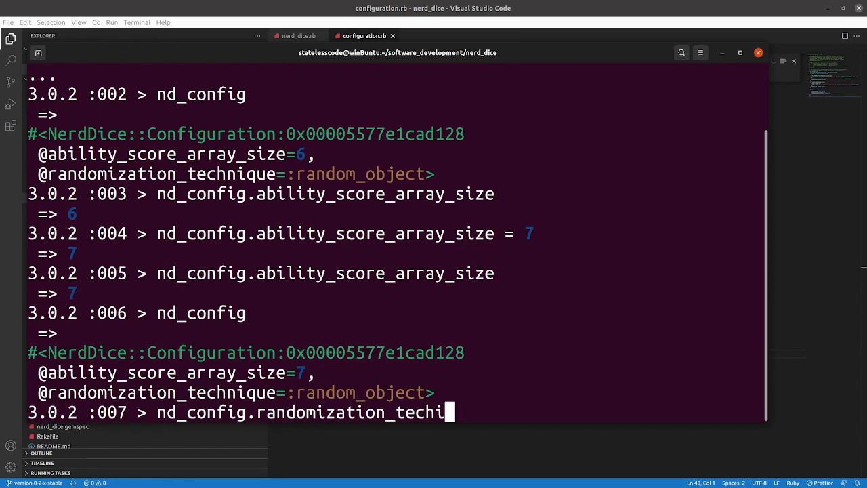
key("Backspace")
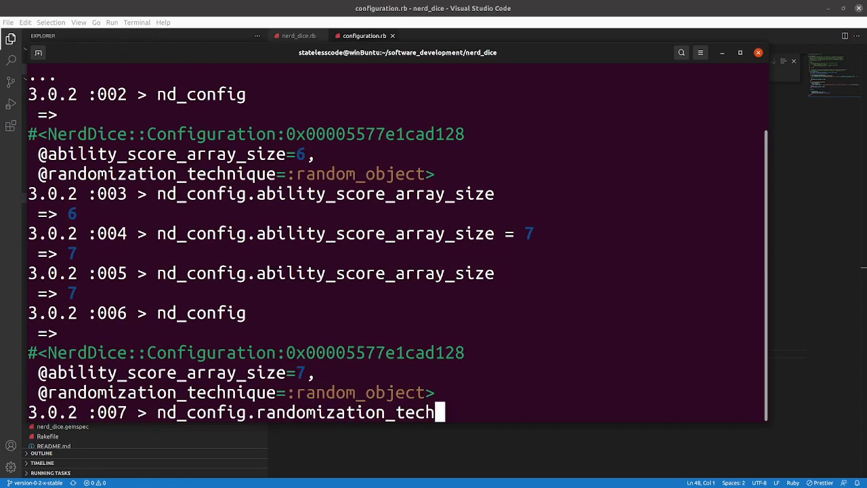
type("nique = :")
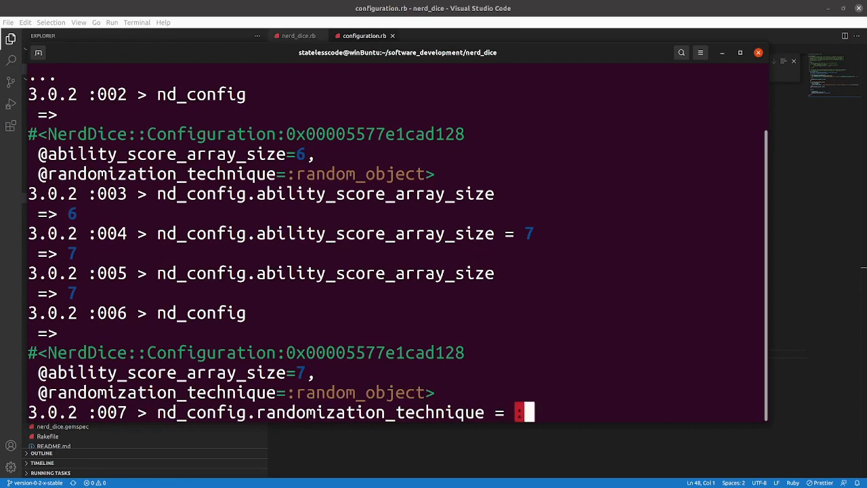
type("weir")
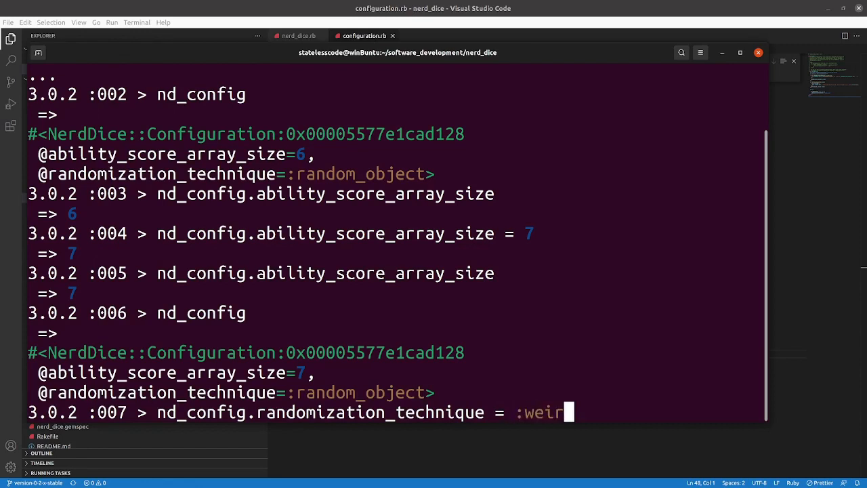
type("d_tech")
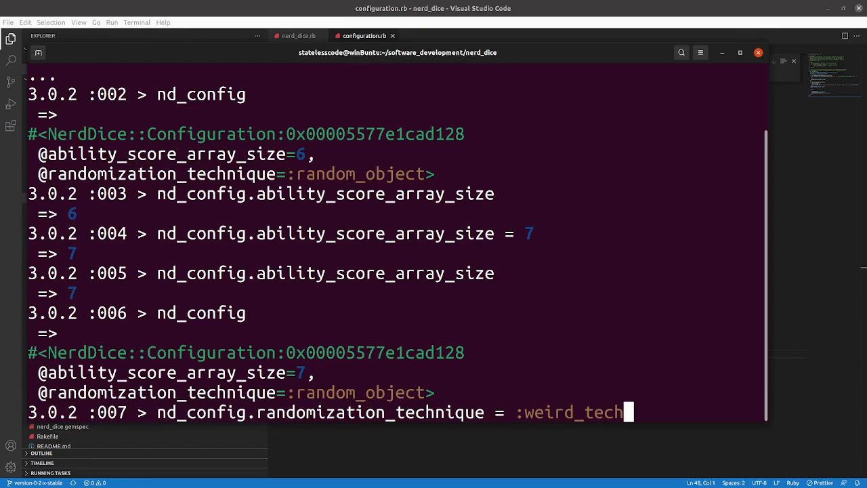
type("n")
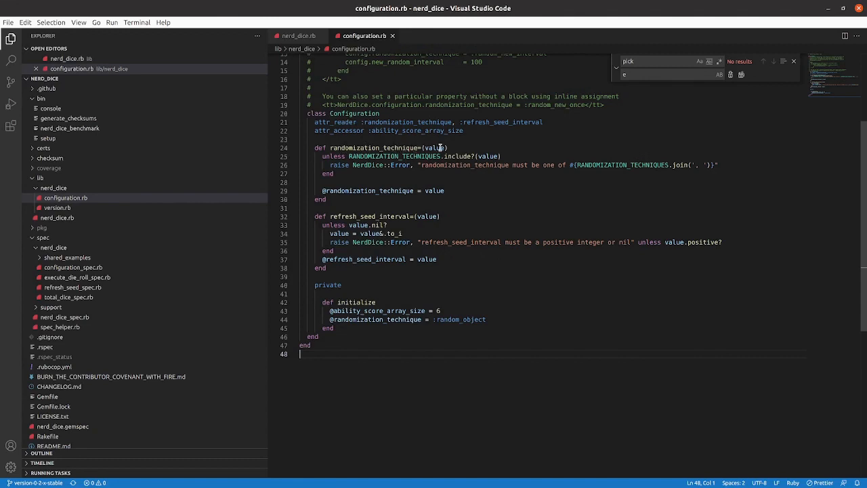
mouse_move(385, 205)
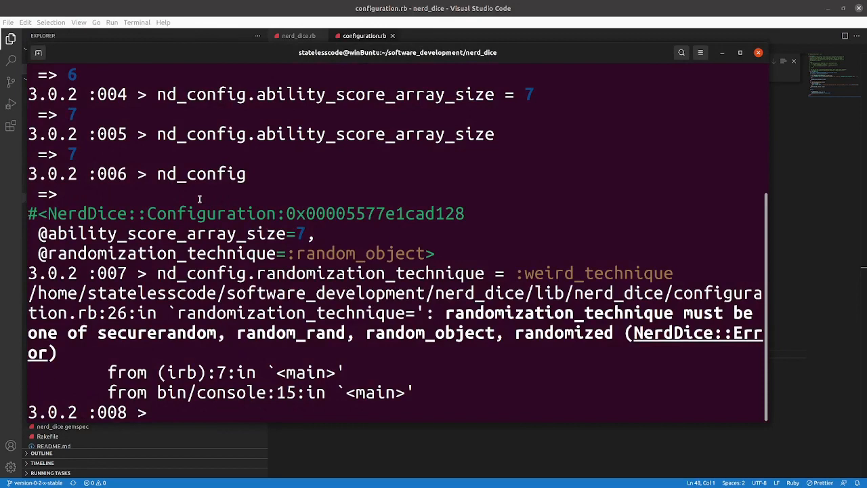
Replace the recalled weird_technique line with nd_config.refresh_seed_interval = "si…"
type("nd_config.randomization_technique = :weird_technique")
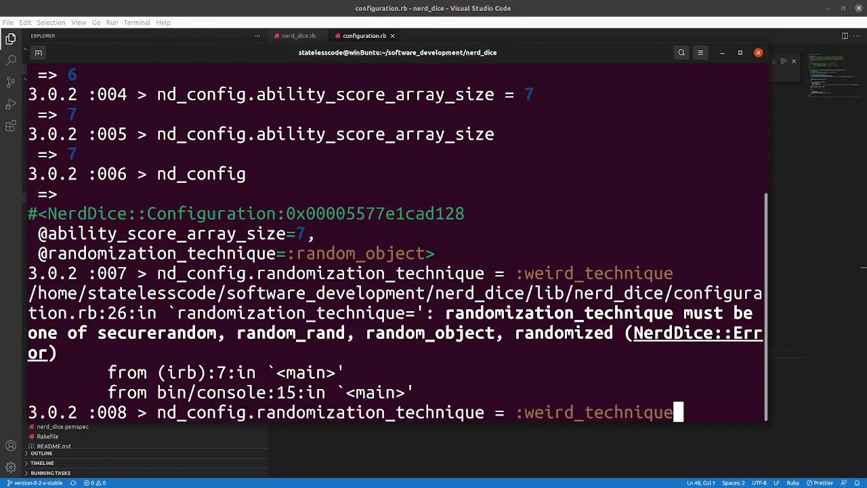
key("BackSpace")
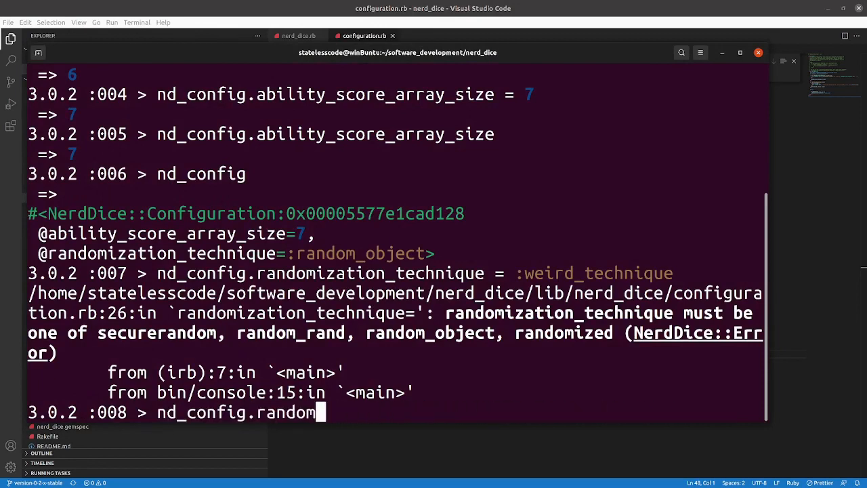
type("ref")
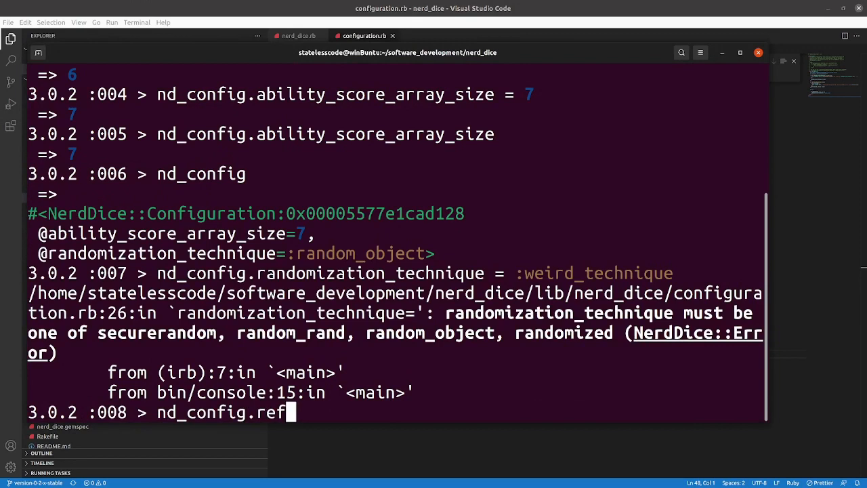
type("resh_")
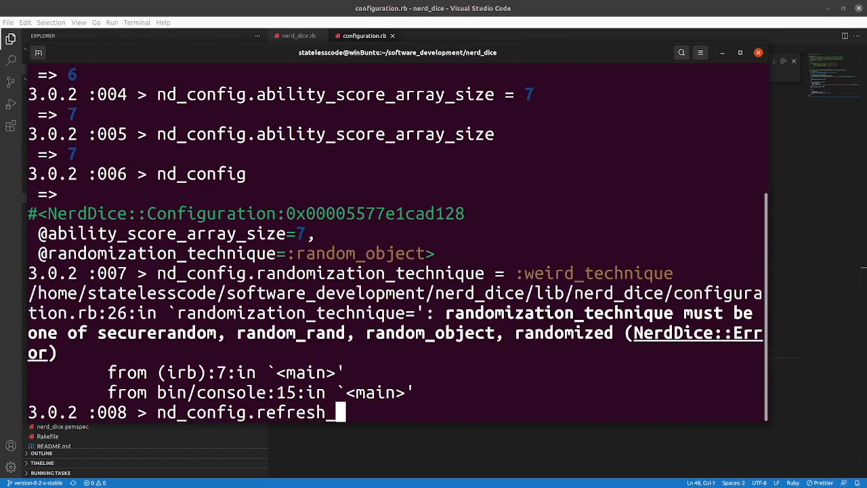
type("seed_i")
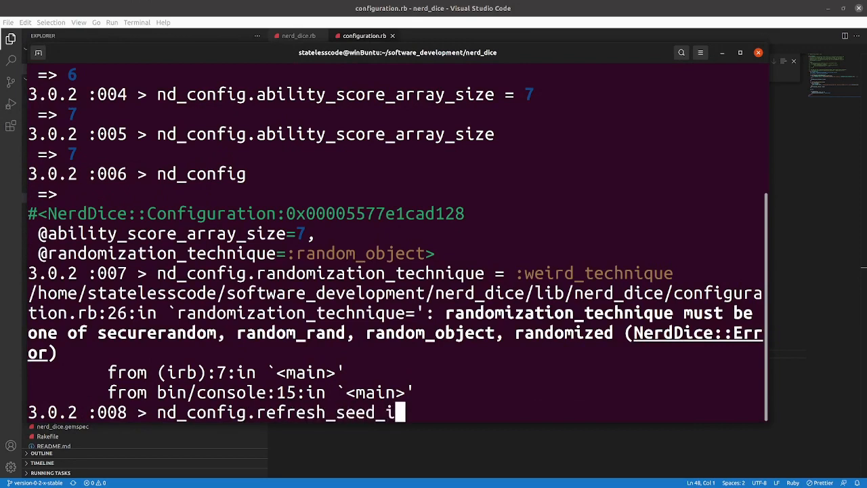
type("nterval =")
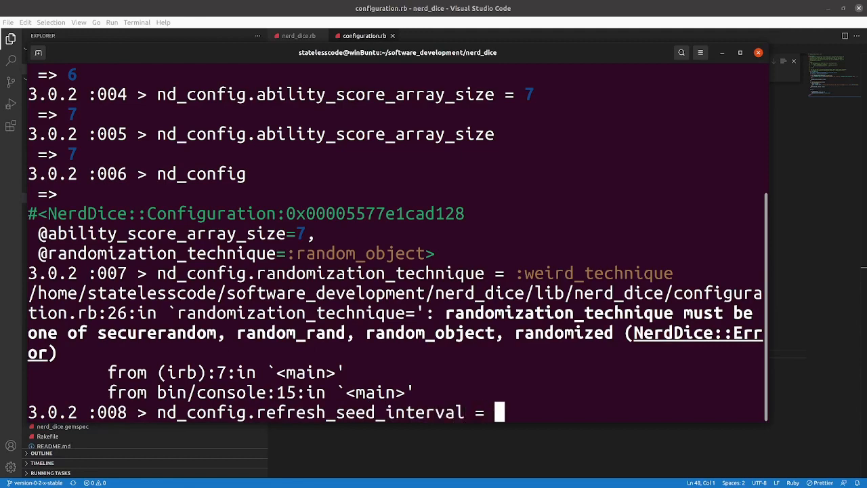
type("\"si")
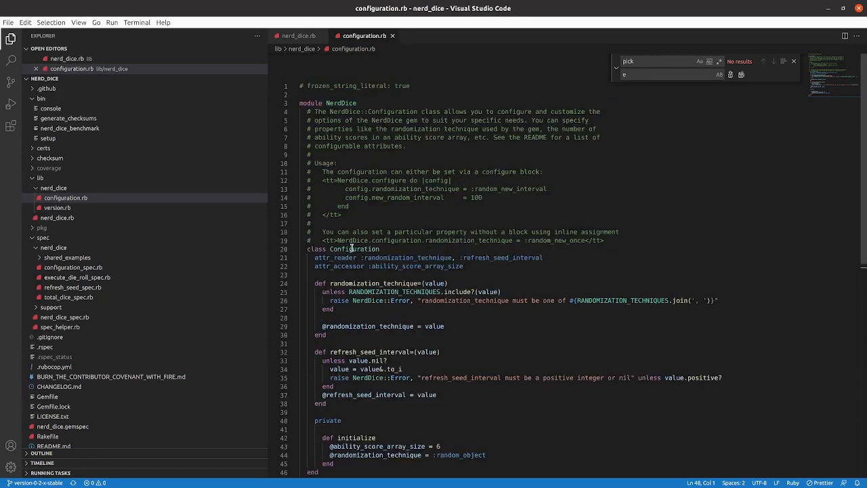
Scroll further down through configuration.rb
scroll("down", 3)
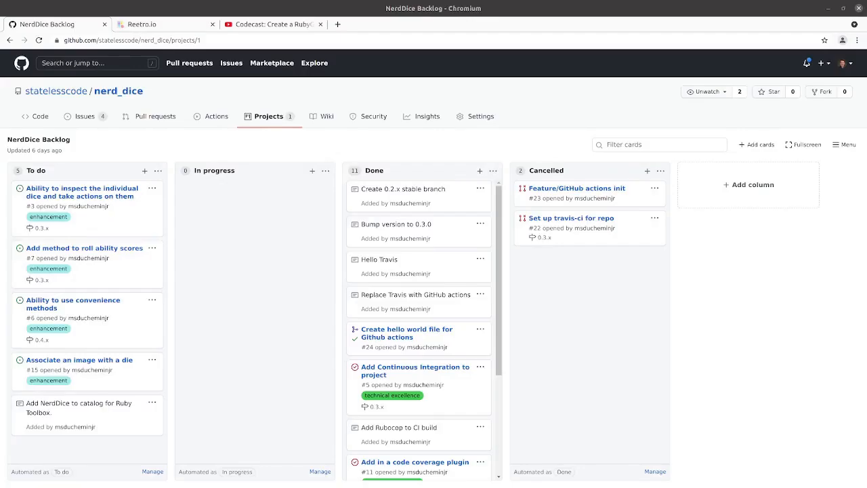
Open the issue #3 card link in a new browser tab
right_click(82, 192)
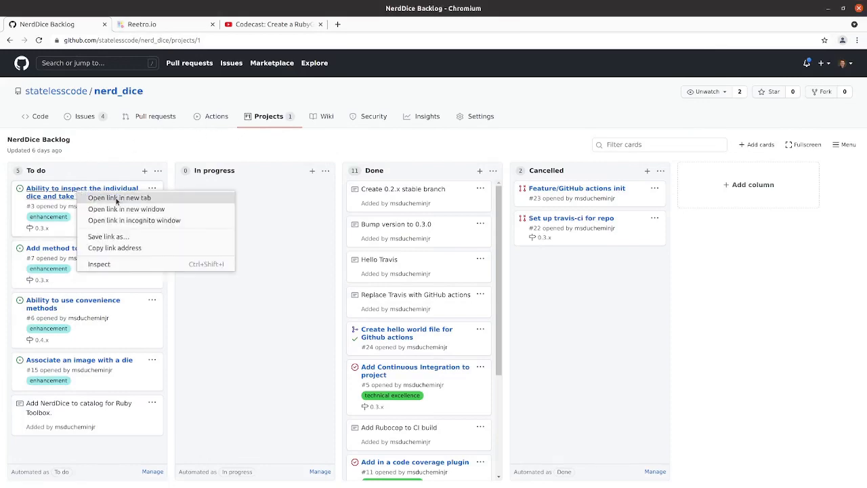
left_click(118, 197)
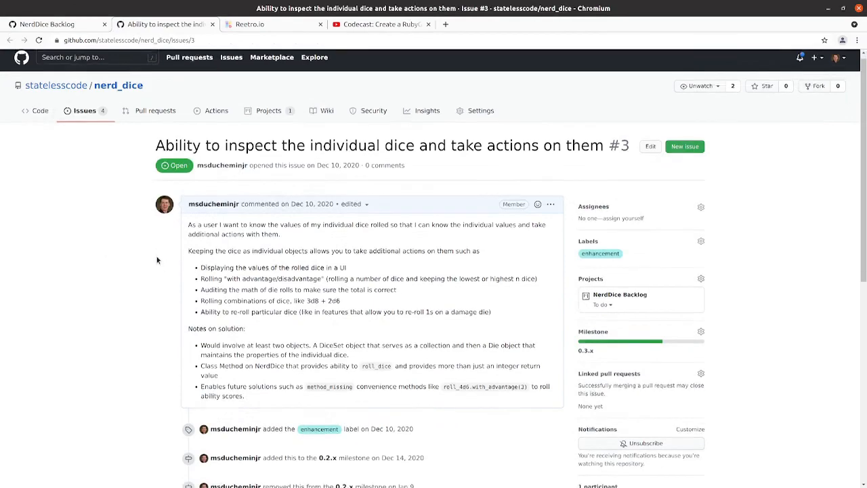
Scroll down issue #3 to read its Die and DiceSet notes
scroll("down", 3)
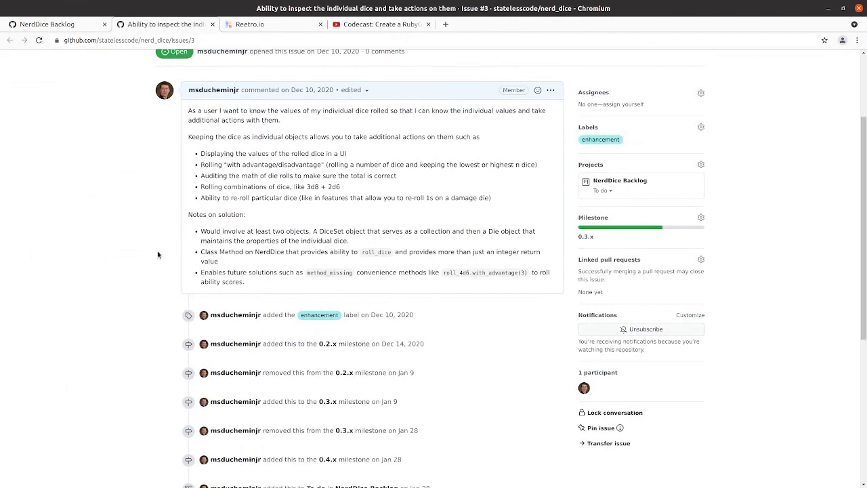
mouse_move(158, 253)
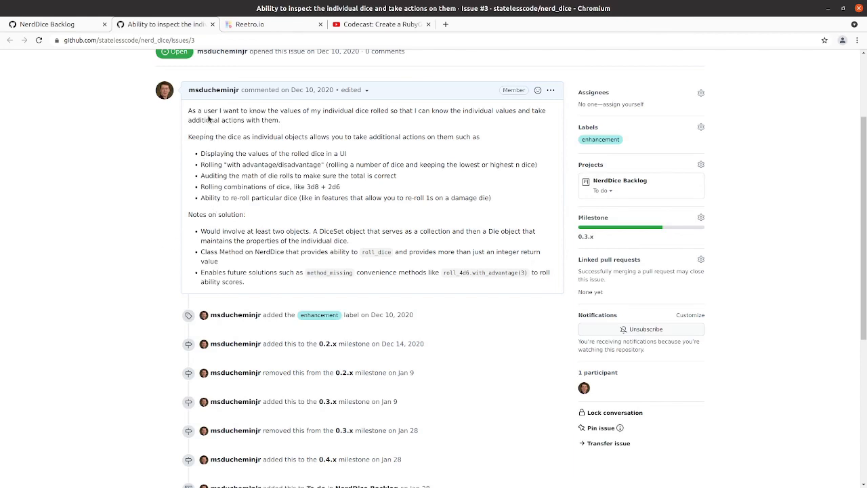
mouse_move(210, 120)
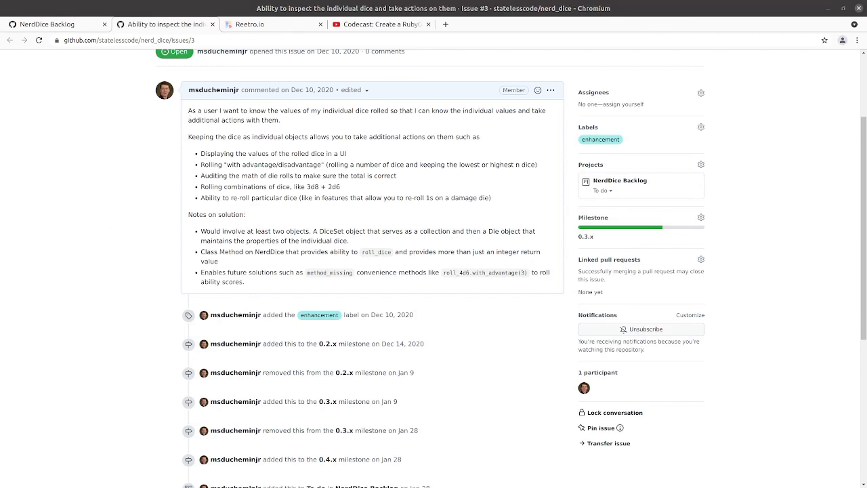
mouse_move(39, 389)
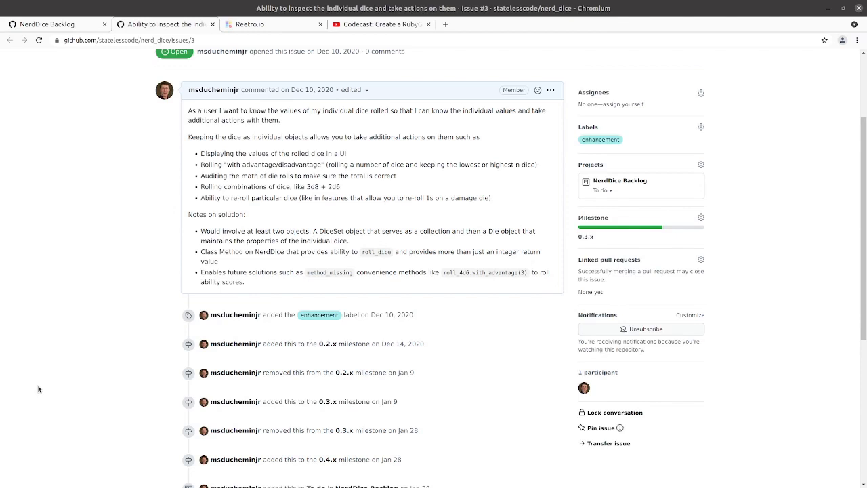
mouse_move(123, 310)
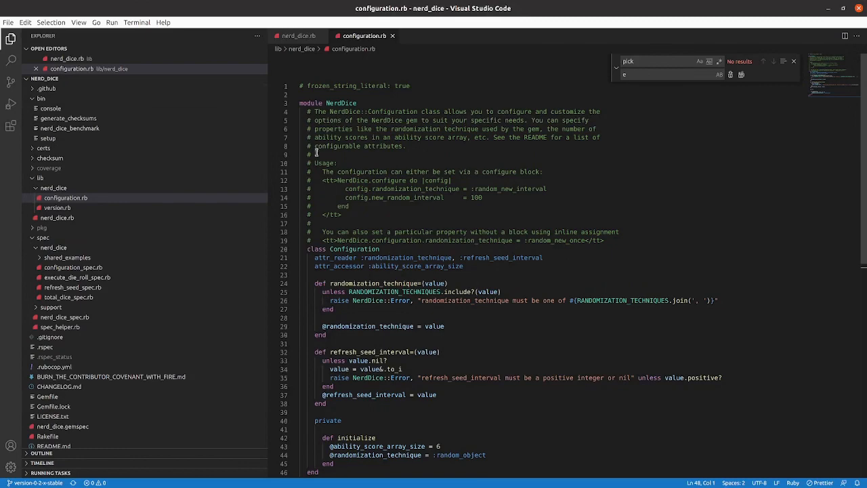
mouse_move(371, 125)
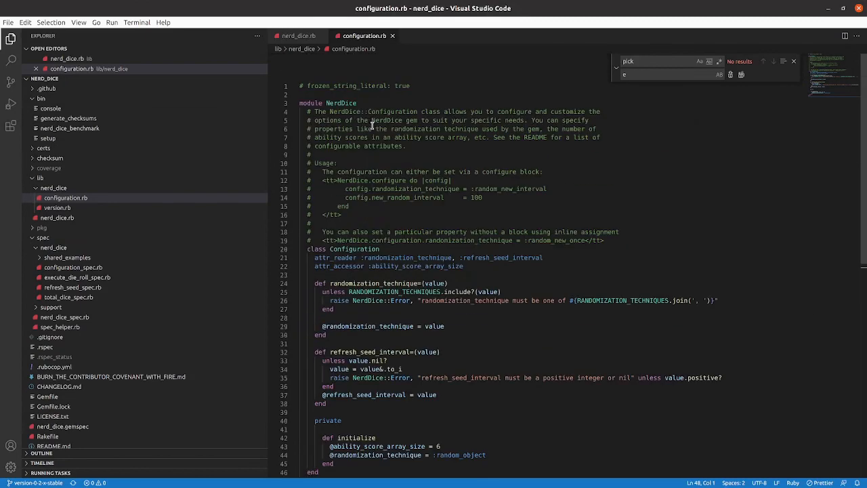
Switch to nd_dice.rb and scroll through its class methods
left_click(298, 35)
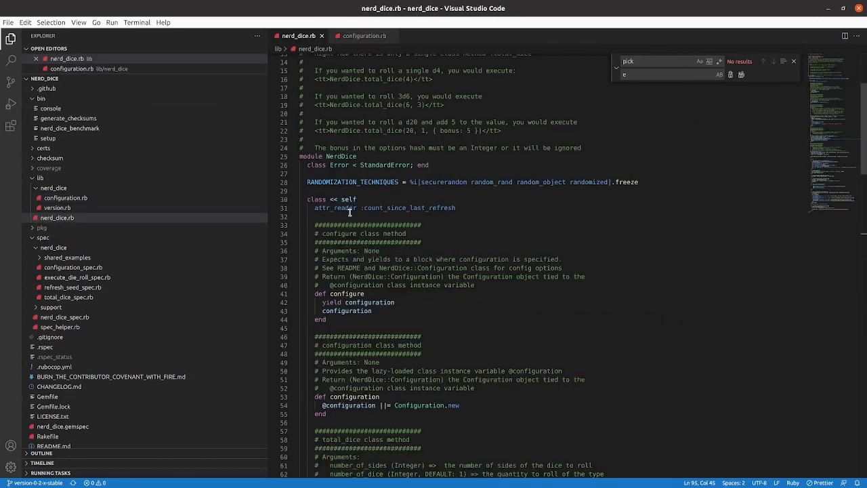
scroll("down", 3)
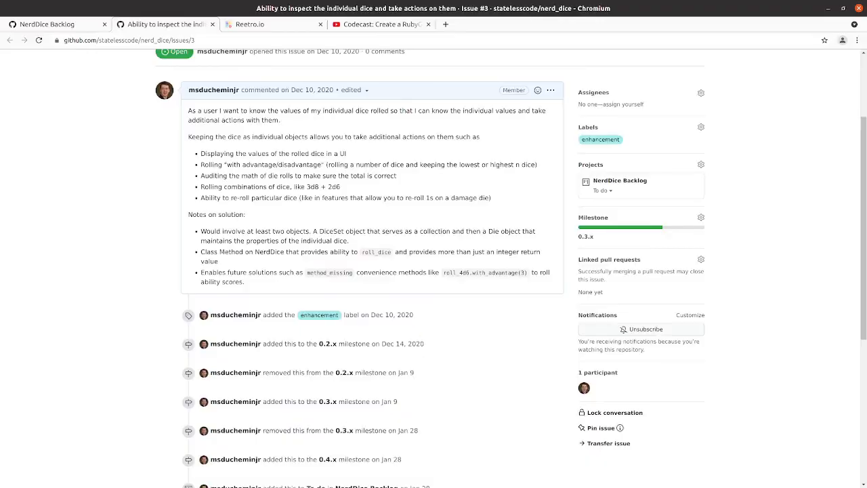
mouse_move(168, 192)
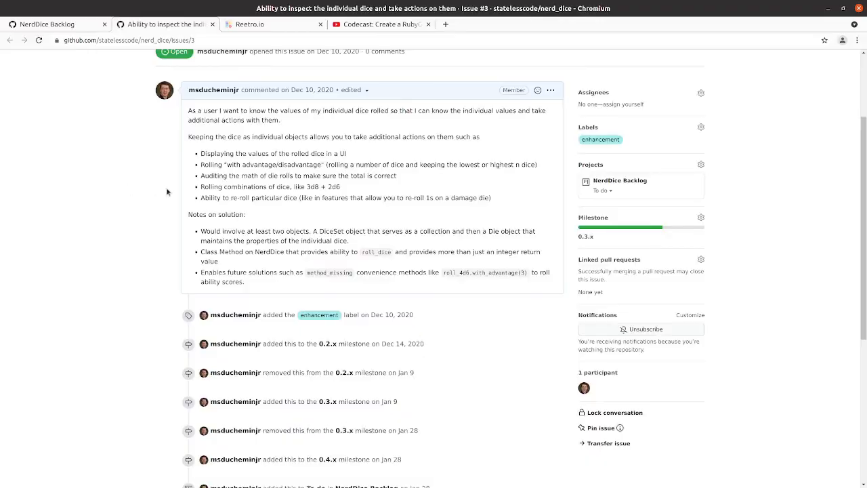
Go from the top of issue #3 through Issues to the nerd_dice Projects list
scroll("up", 3)
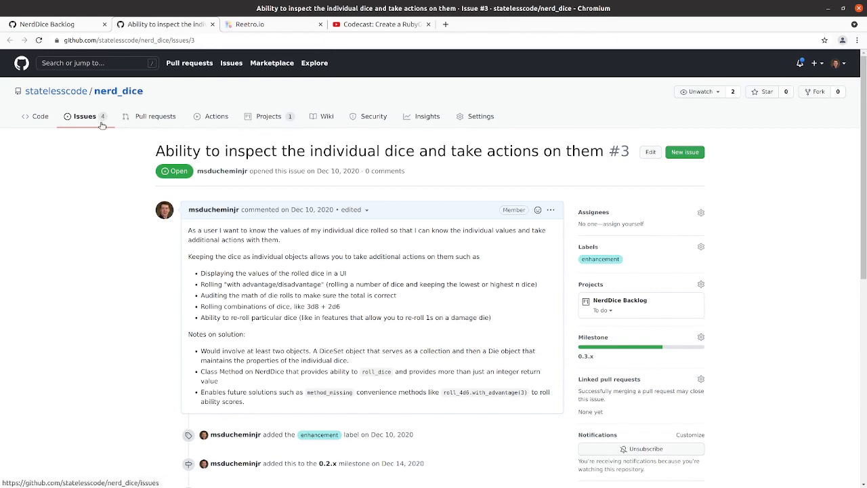
left_click(84, 116)
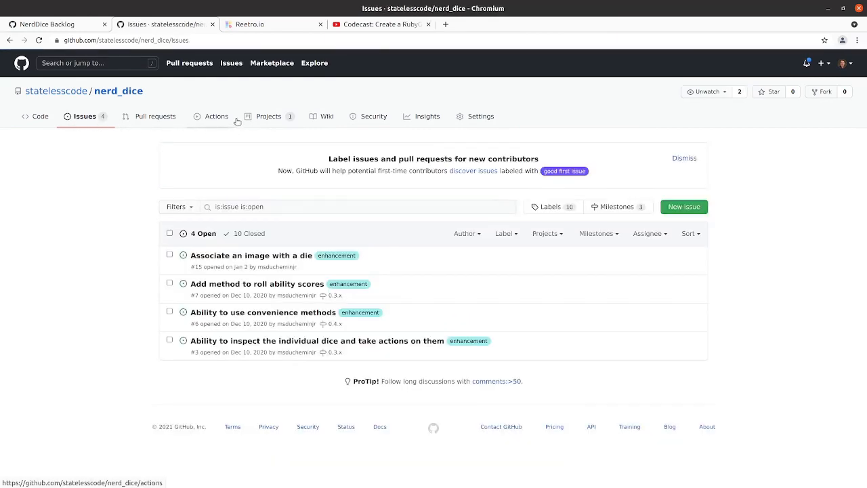
left_click(269, 116)
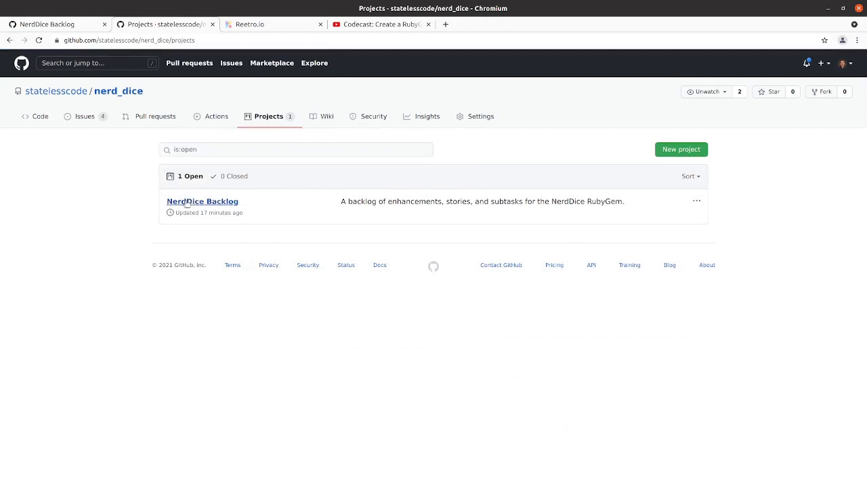
Open the NerdDice Backlog board and drag issue #3 into In progress
left_click(202, 201)
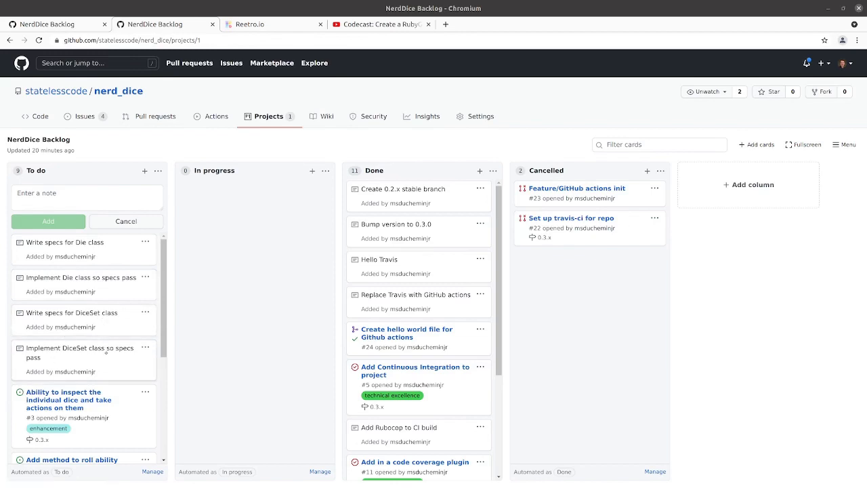
mouse_move(91, 331)
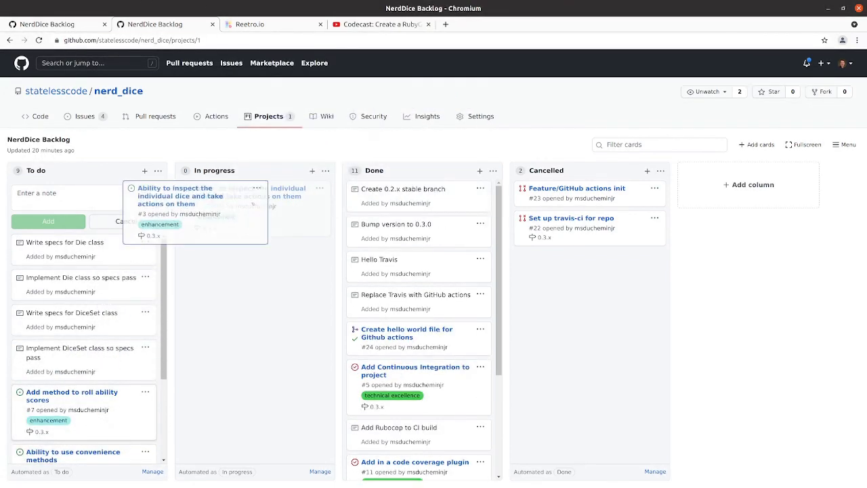
left_click_drag(176, 210, 254, 210)
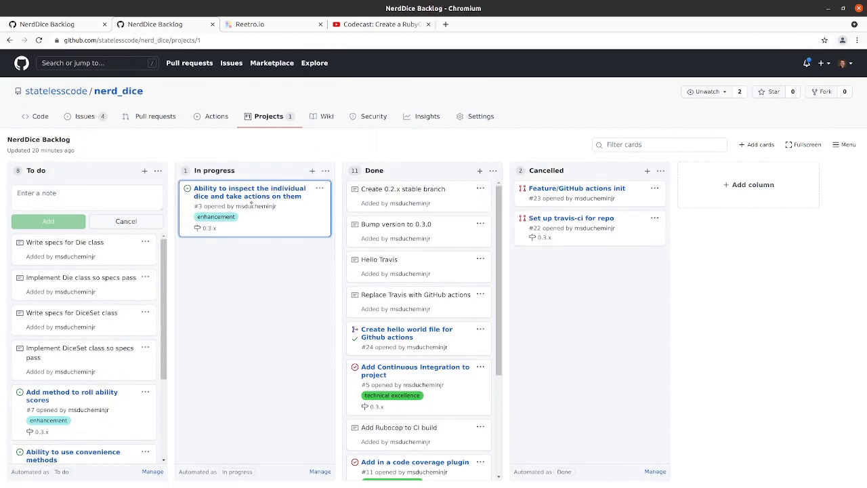